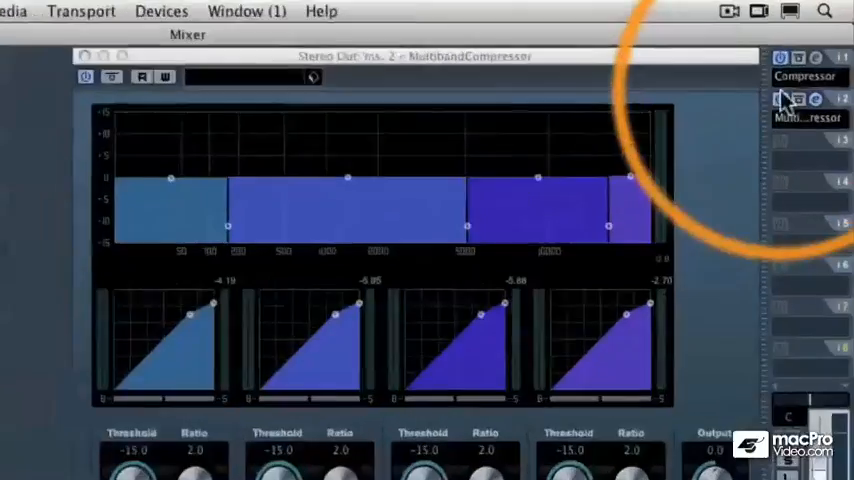
# - Place the MultibandCompressor in Stereo Out insert slot 1, replacing the Compressor
pyautogui.click(788, 95)
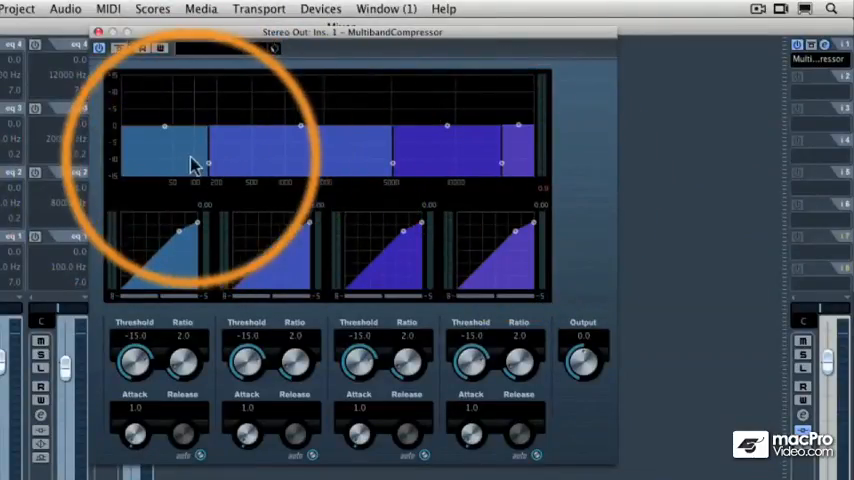
pyautogui.moveTo(455, 160)
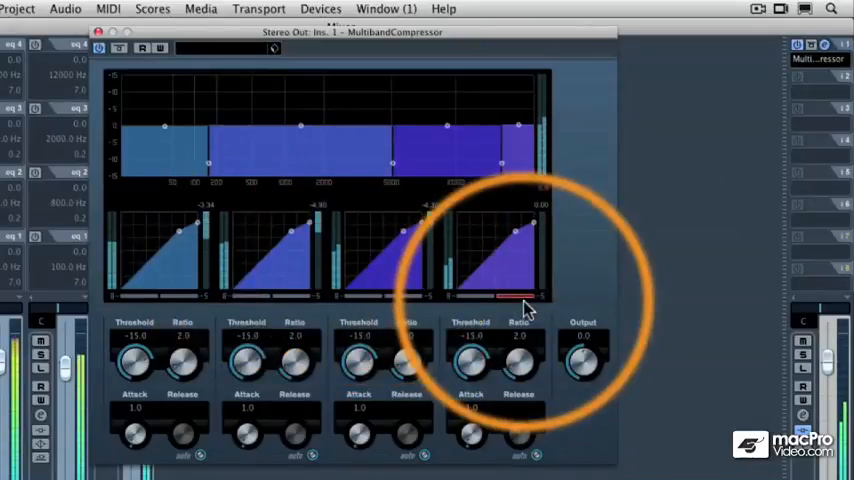
pyautogui.moveTo(520, 305)
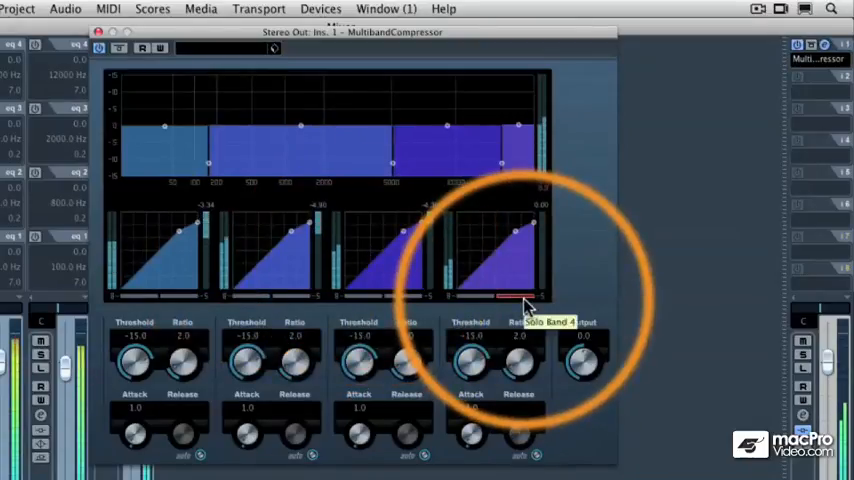